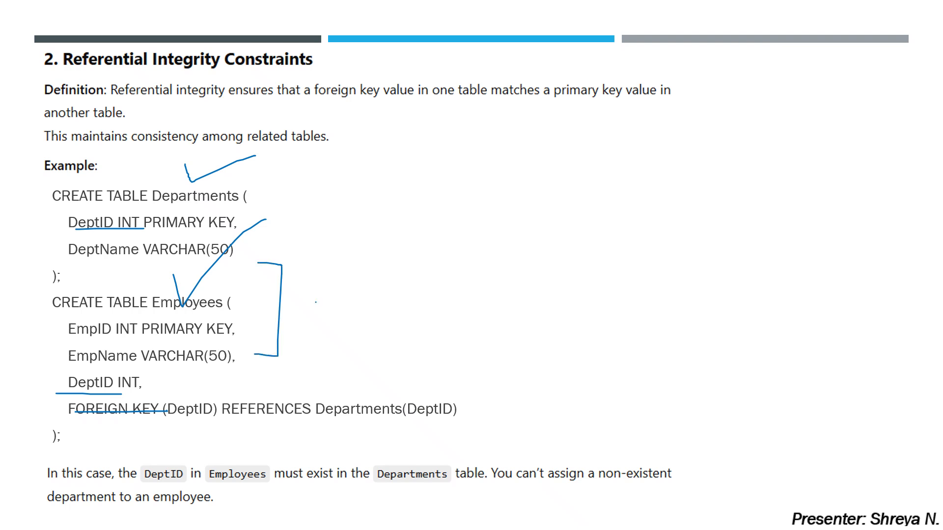
Step: Draw a pen stroke tracing the Employees DeptID foreign key back to the Departments DeptID
left_click_drag(331, 337, 476, 264)
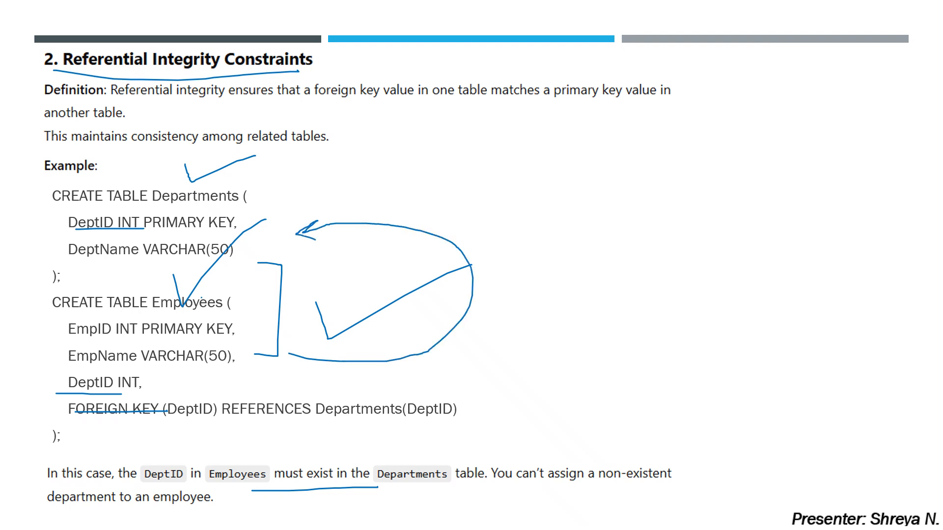